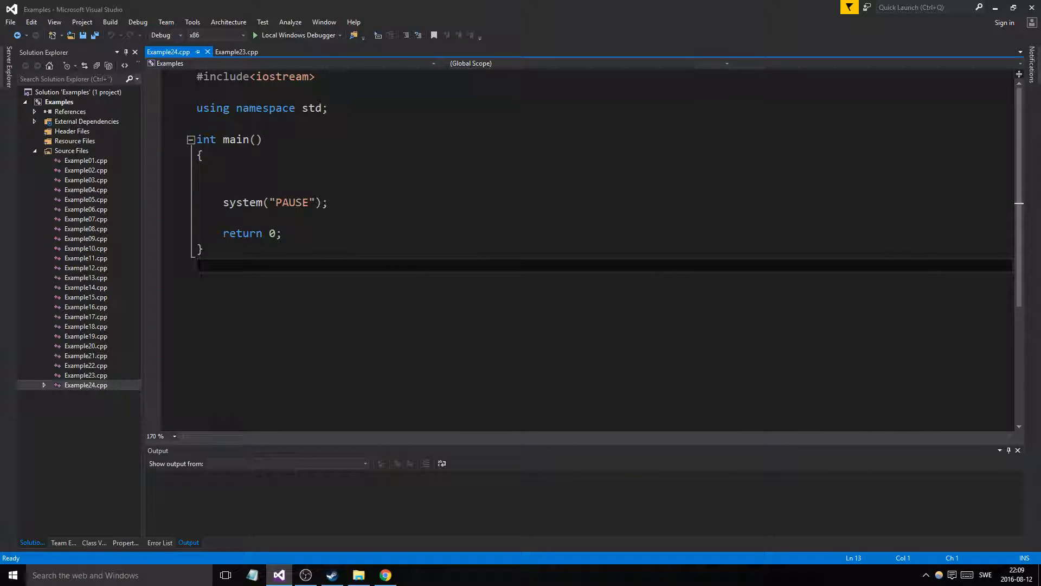
# - Close Example23.cpp so only Example24.cpp remains in the editor
pyautogui.click(200, 266)
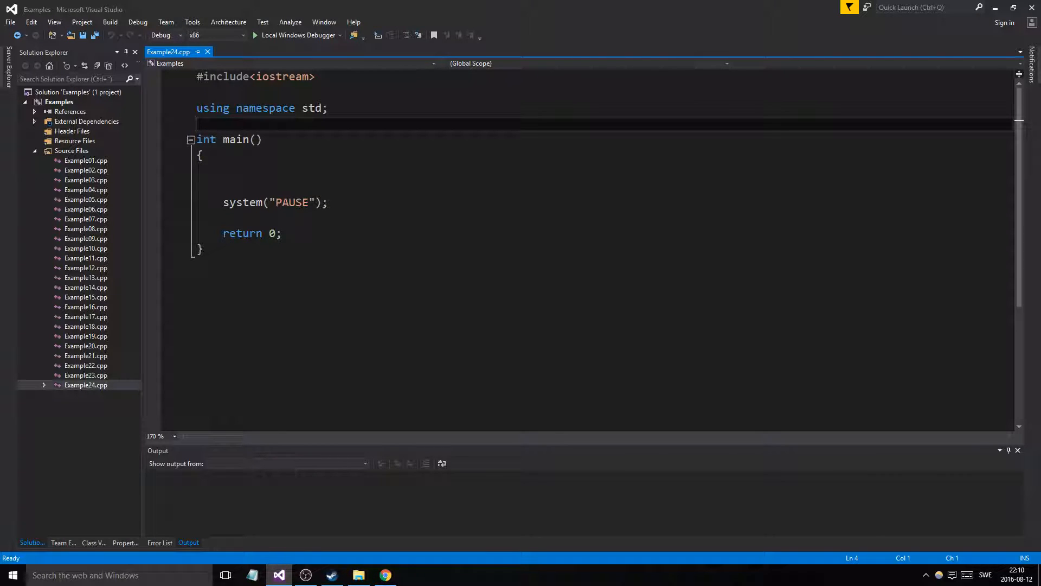
# - Add #include<vector> on a new line below the iostream include
pyautogui.press('enter')
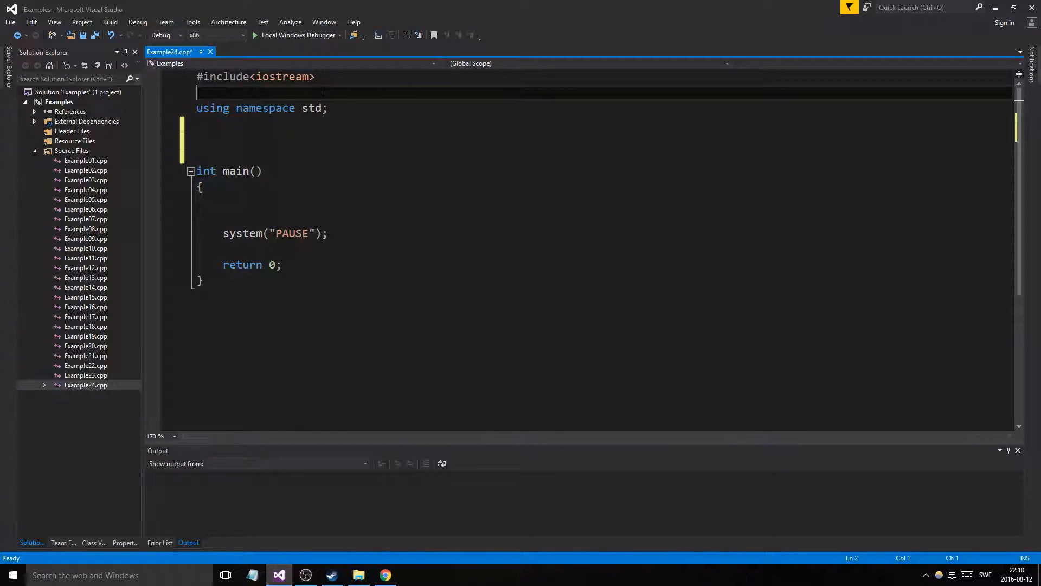
pyautogui.write('#in')
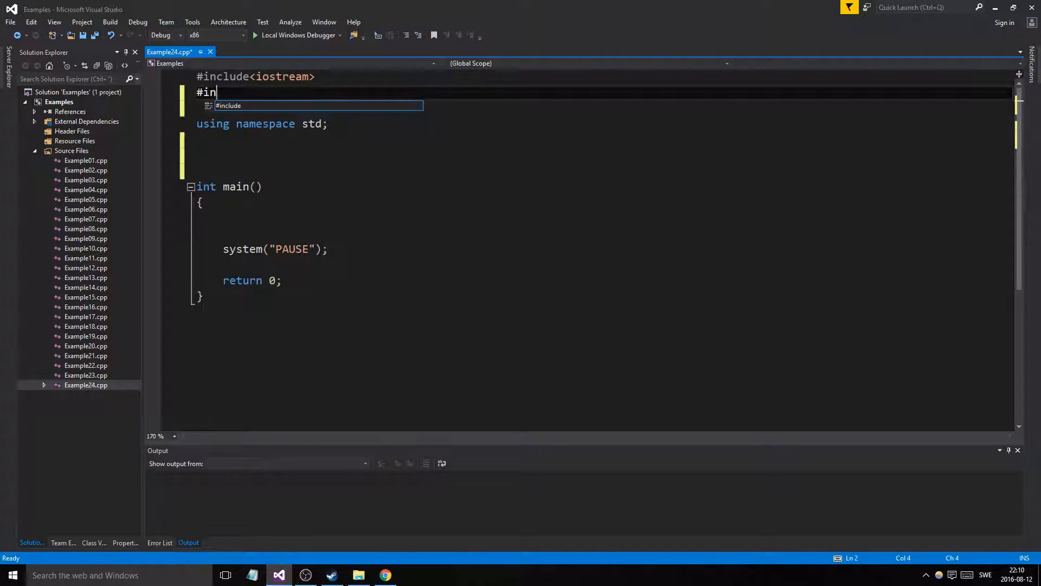
pyautogui.write('clude<vect>')
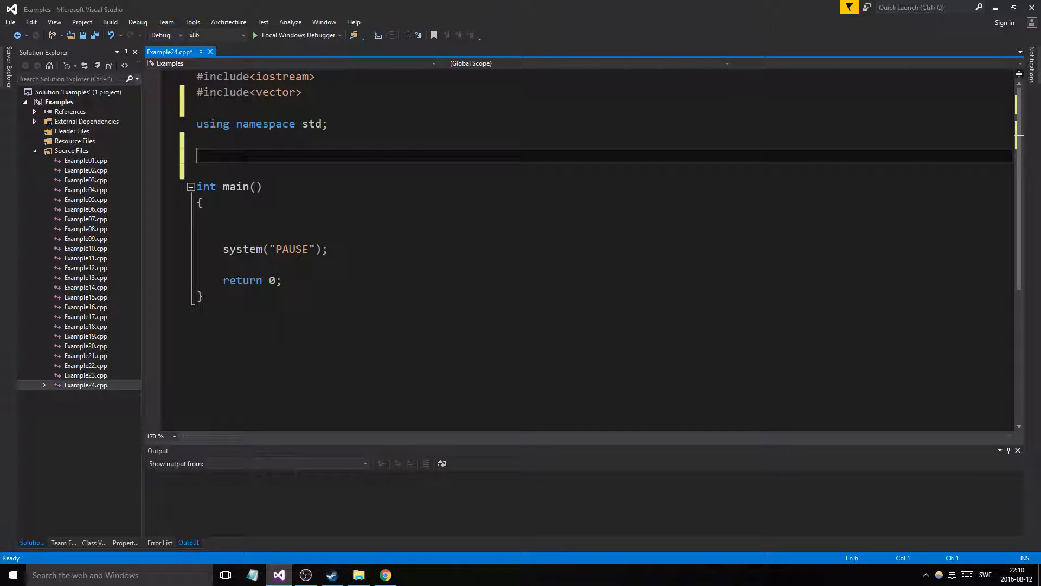
# - Define an empty void func(vector<int> a) above main
pyautogui.write('void')
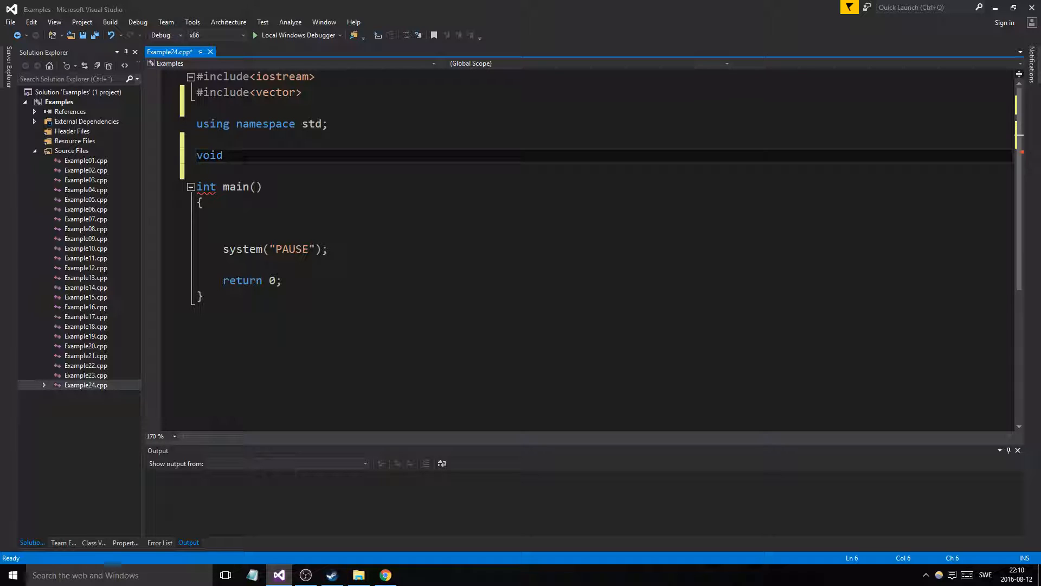
pyautogui.write('func()')
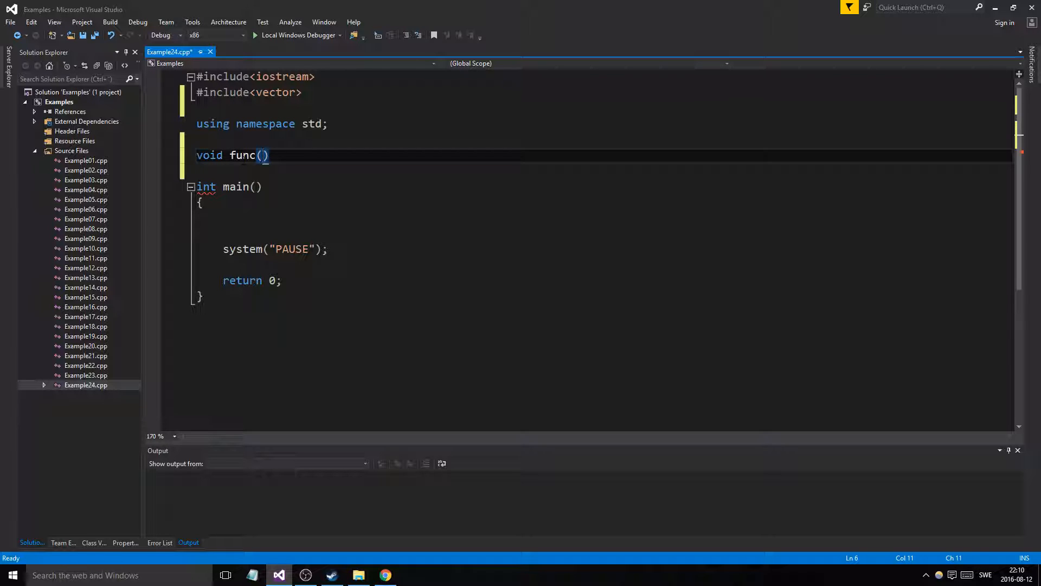
pyautogui.write('vector<int')
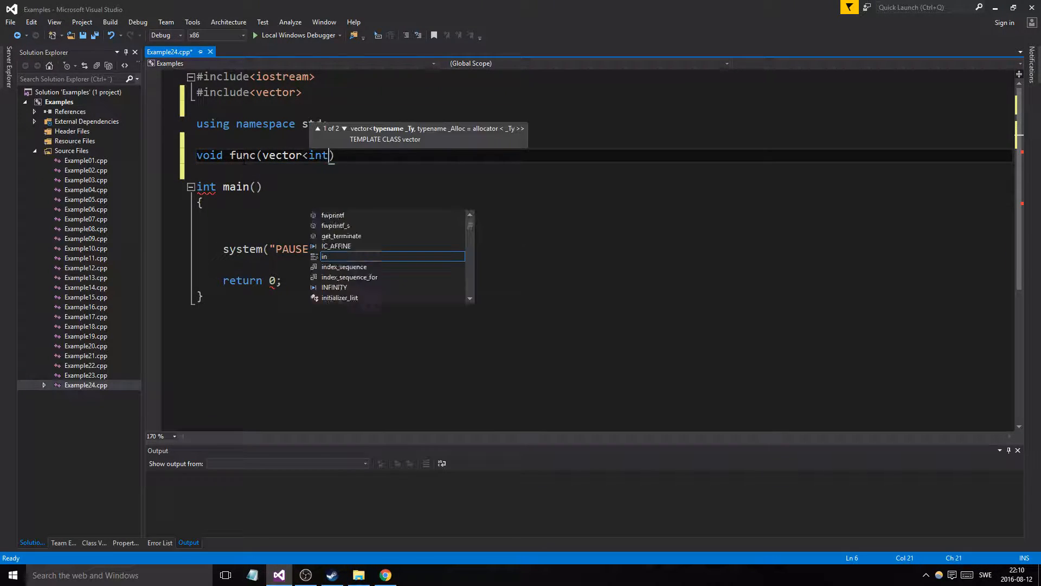
pyautogui.write('a')
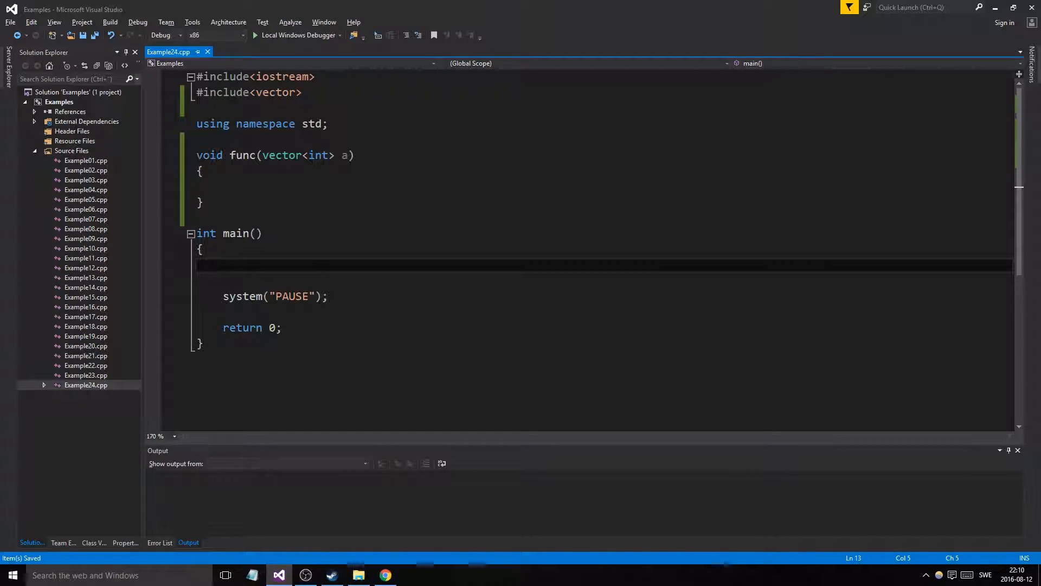
# - Declare vector<int> myVec at the start of main
pyautogui.write('vector')
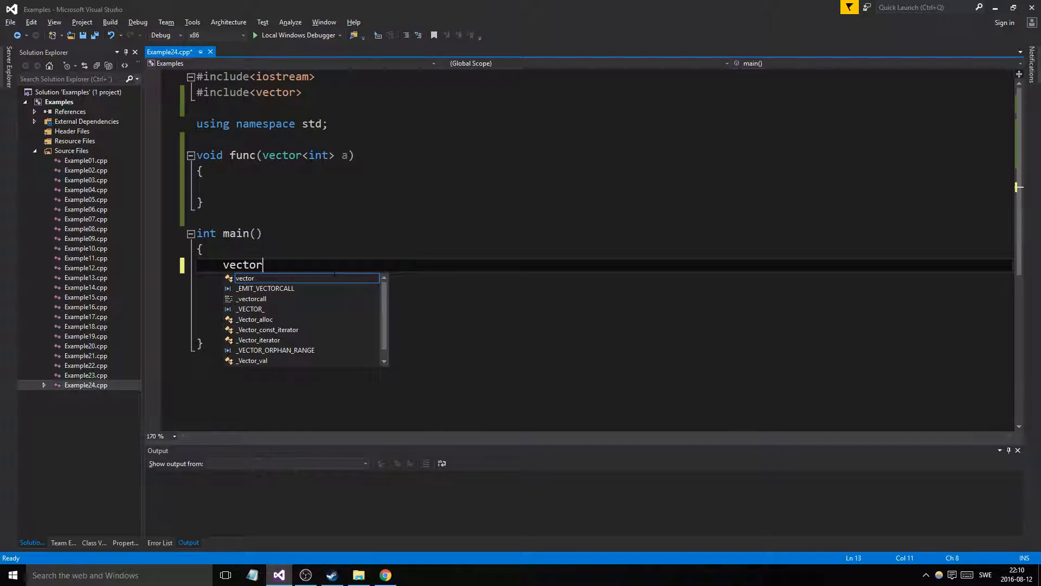
pyautogui.write('<int>')
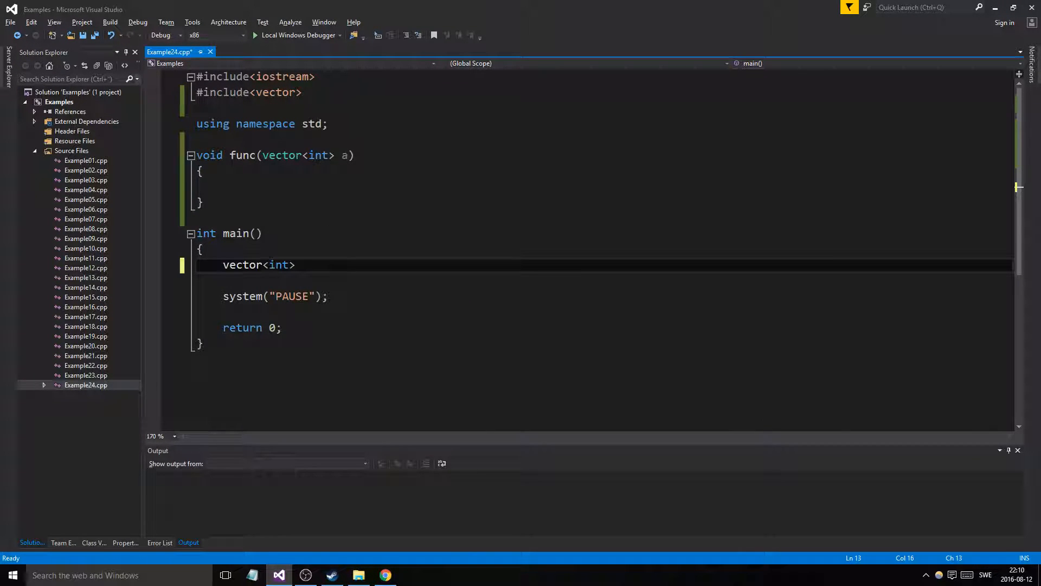
pyautogui.write('myVex')
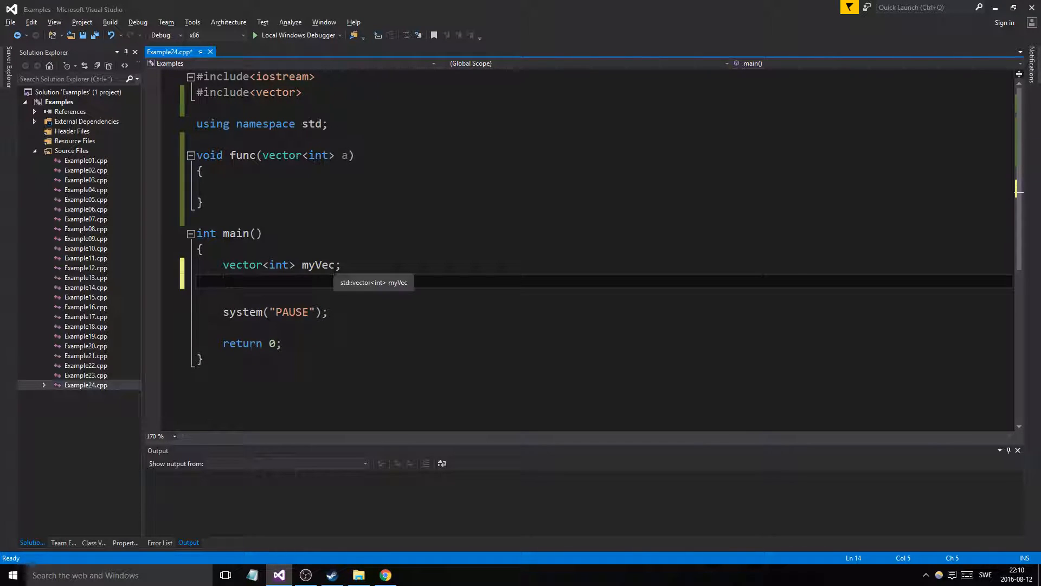
# - Push the values 1, 2, 3 and 4 into myVec with push_back calls
pyautogui.write('myV')
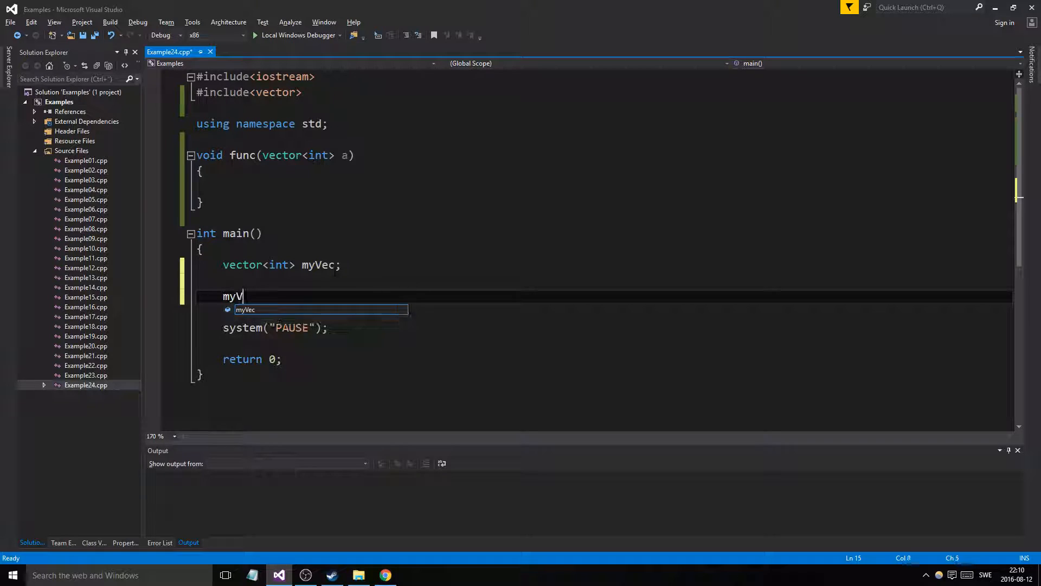
pyautogui.write('ec.p')
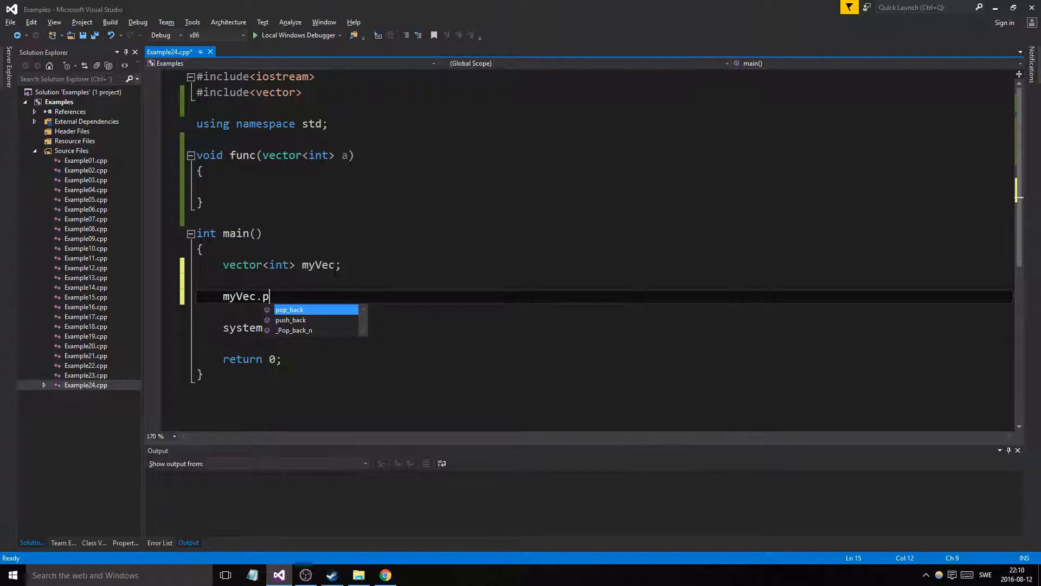
pyautogui.write('ush_back')
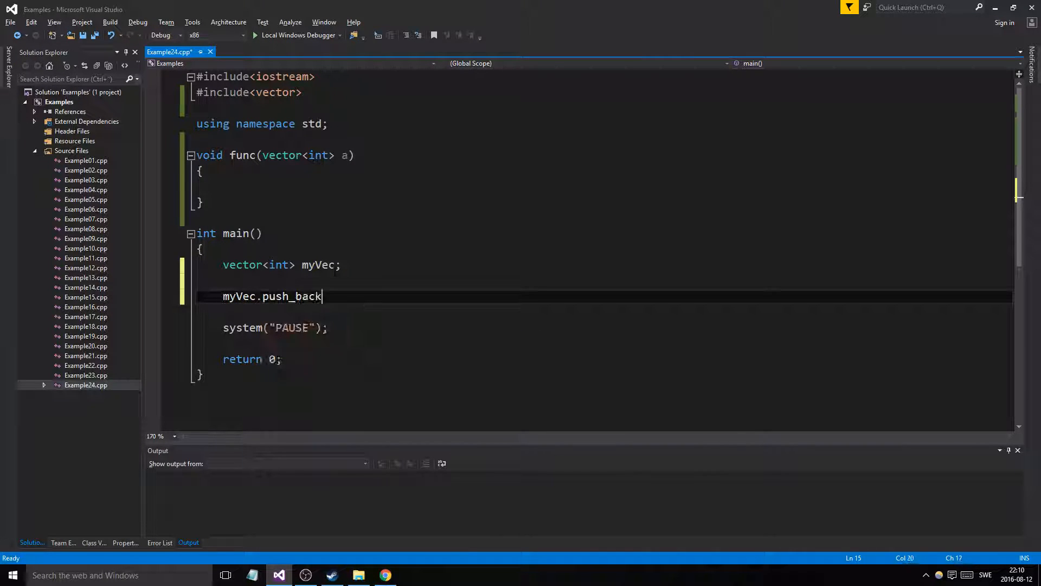
pyautogui.write('(1)')
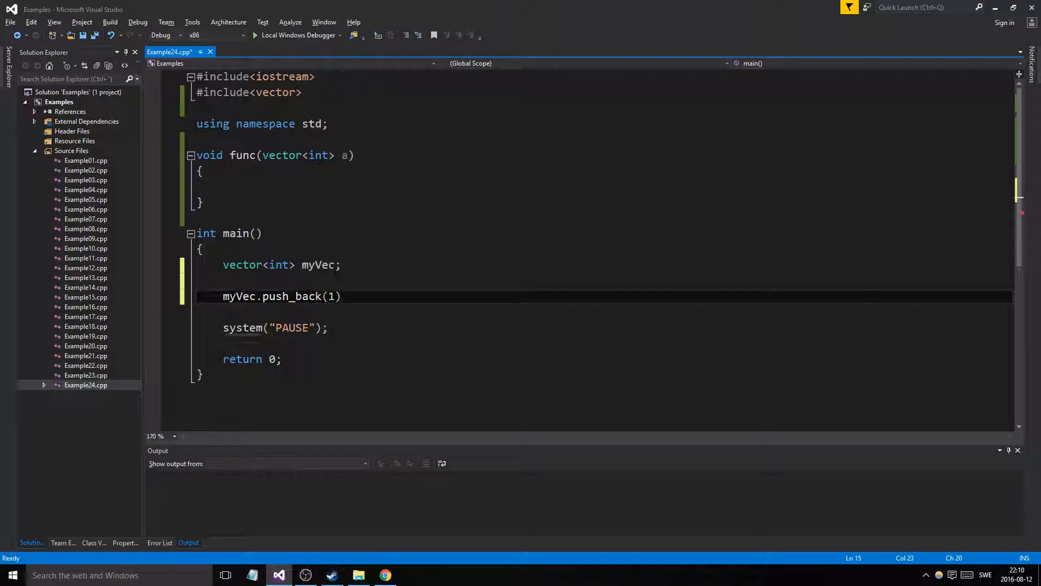
pyautogui.write(';')
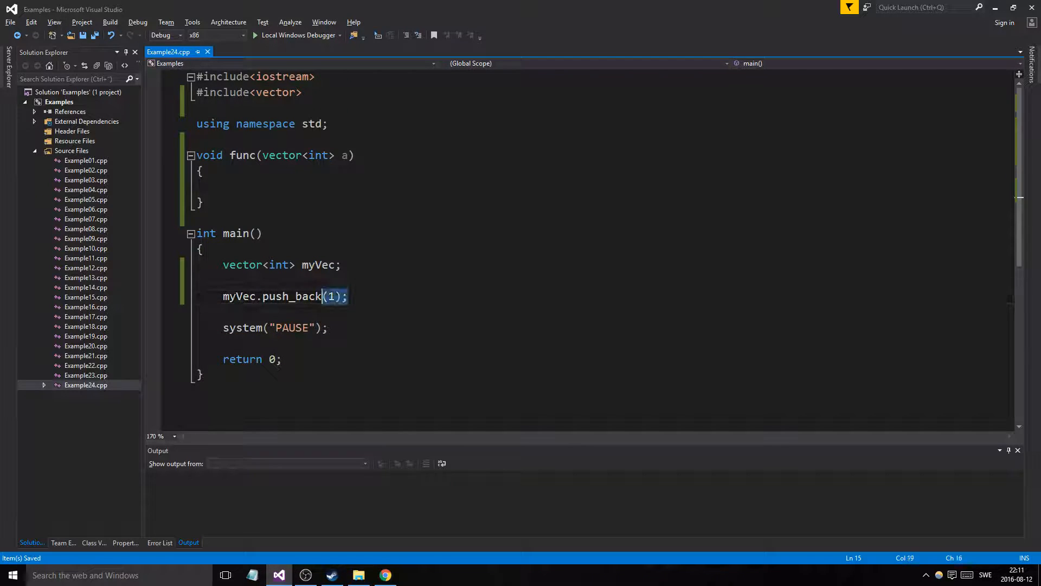
pyautogui.write('myVec.push_back(1);')
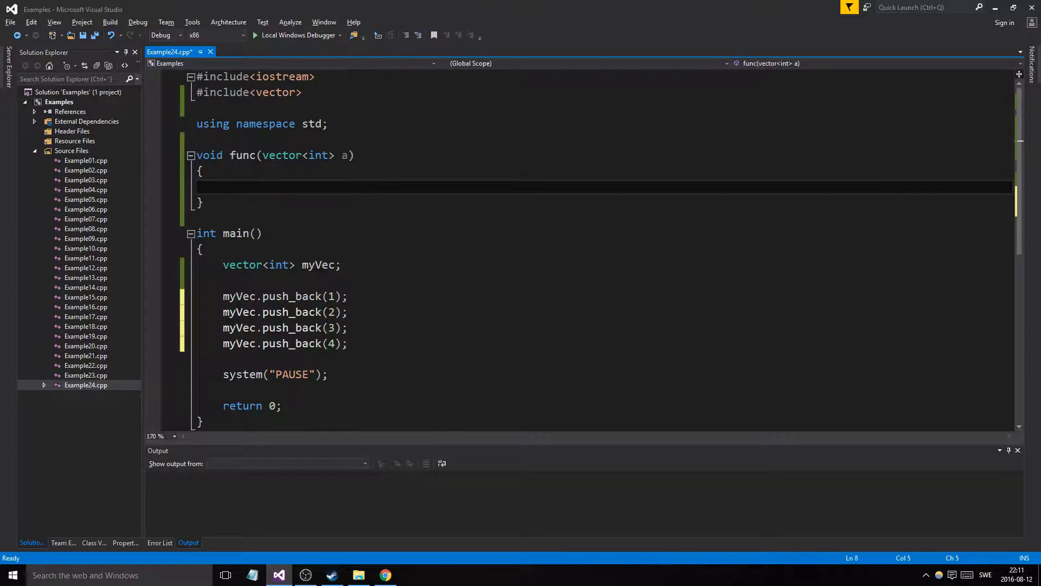
# - Make func push 5, 6, 7 and 8 into a and start a '//Passed' comment
pyautogui.write('a')
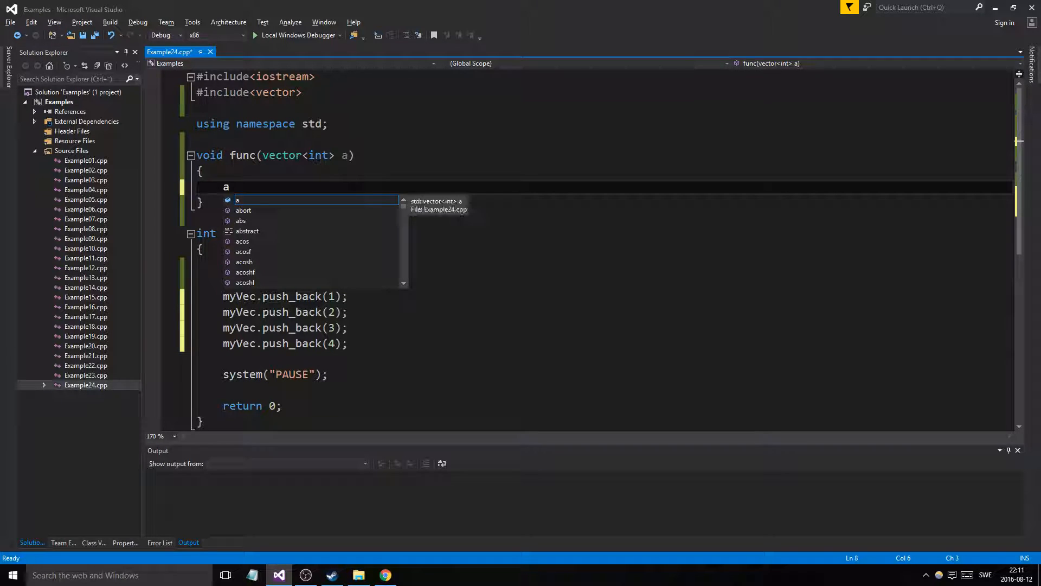
pyautogui.write('.push_back(1);')
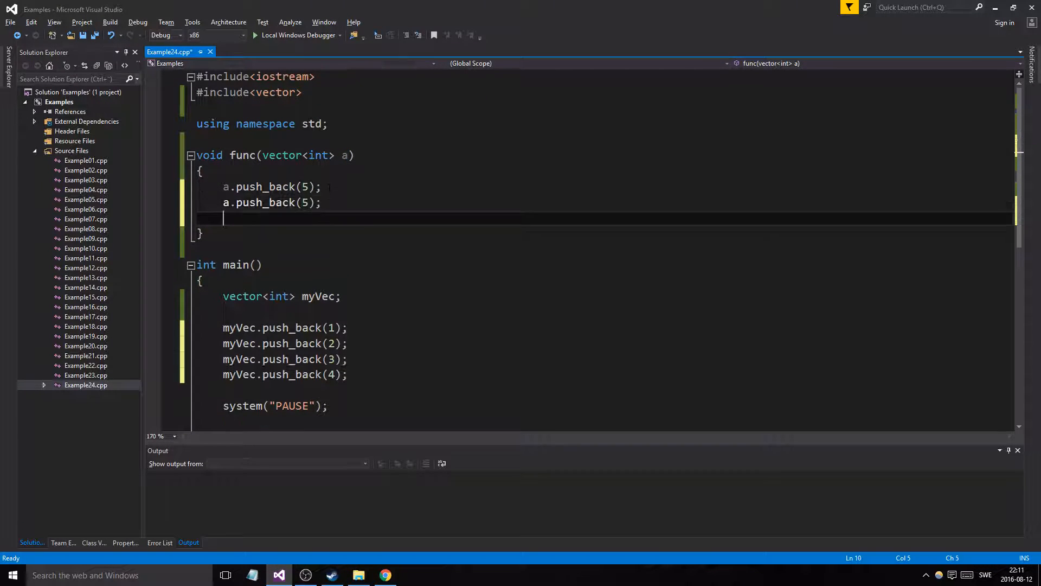
pyautogui.write('a.push_back(5);')
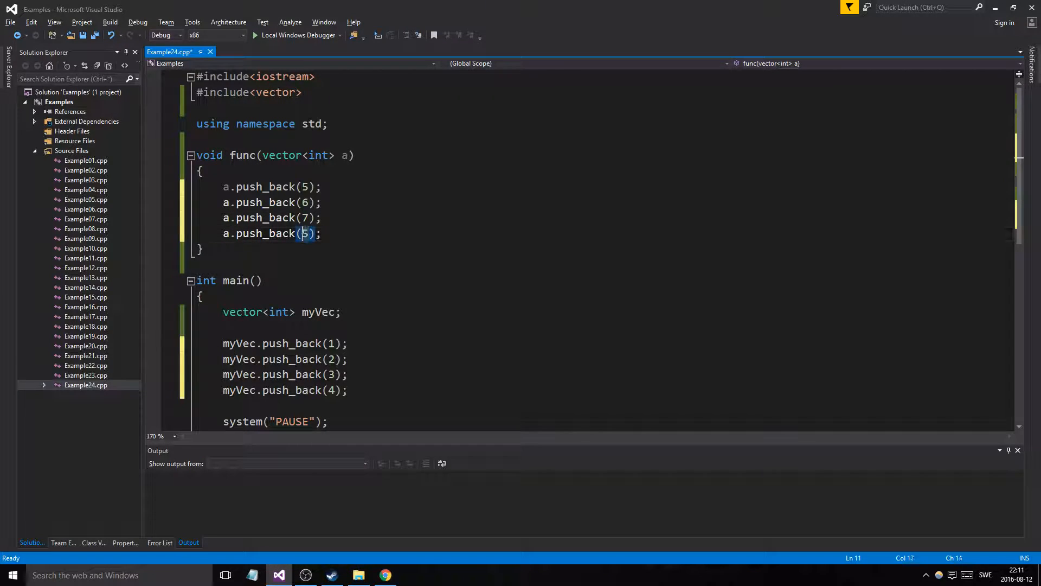
pyautogui.write('8')
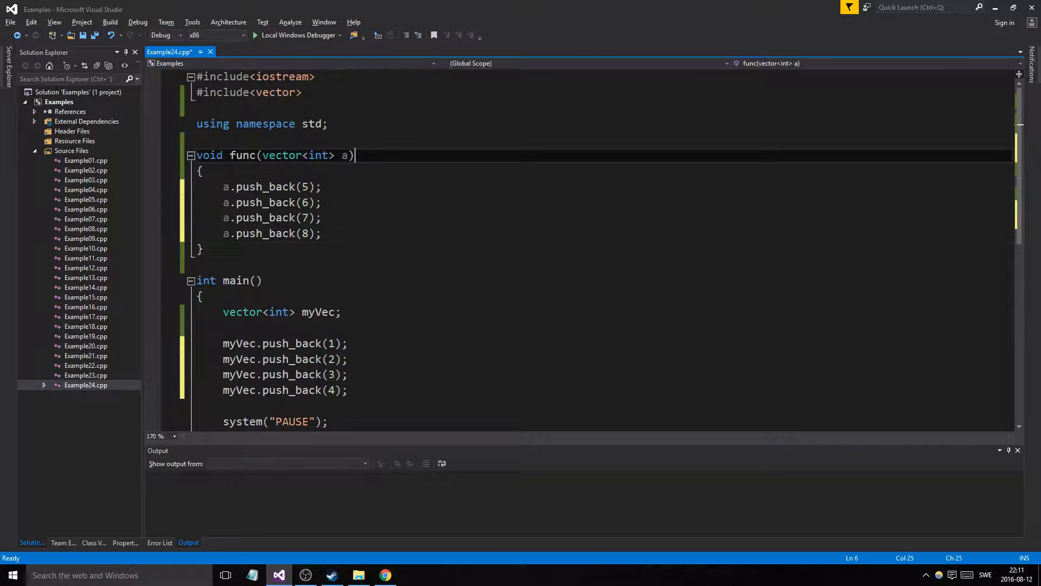
pyautogui.write('//Passed')
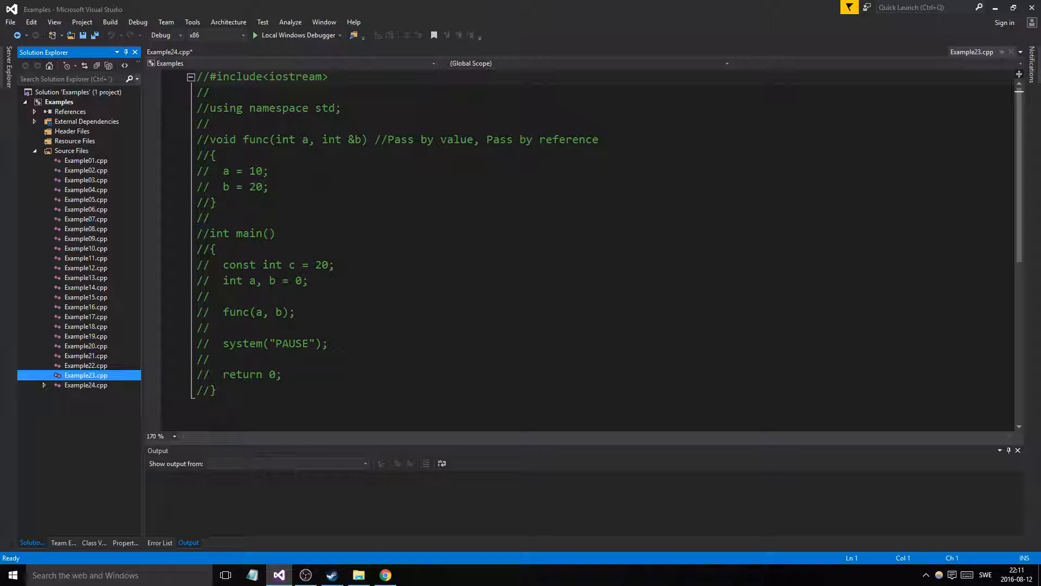
pyautogui.moveTo(75, 391)
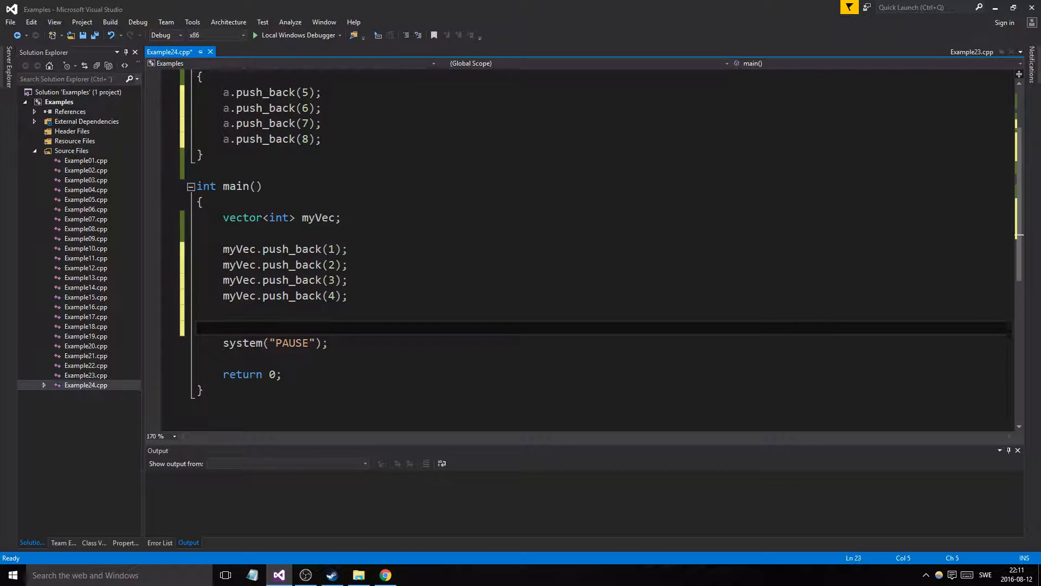
# - Call func(myVec) in main and start a for loop over myVec.size()
pyautogui.write('func(')
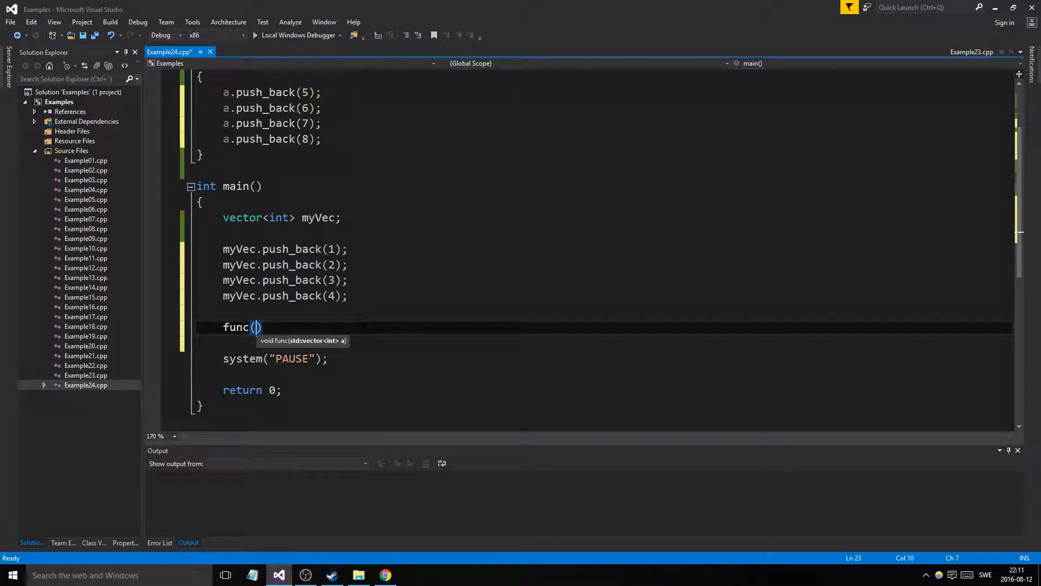
pyautogui.write('myVec')
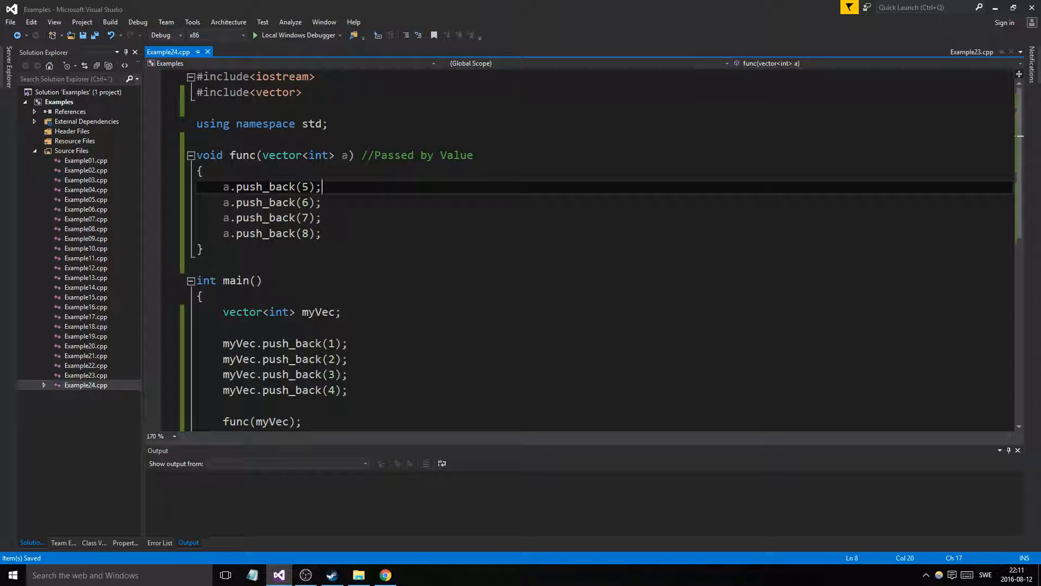
pyautogui.scroll(-3)
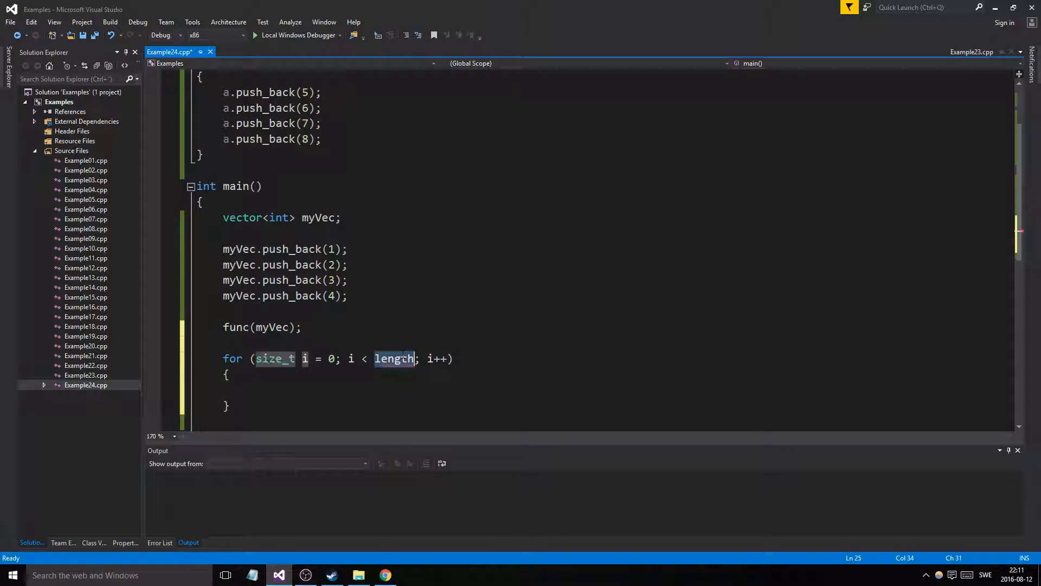
pyautogui.write('myVec.size(')
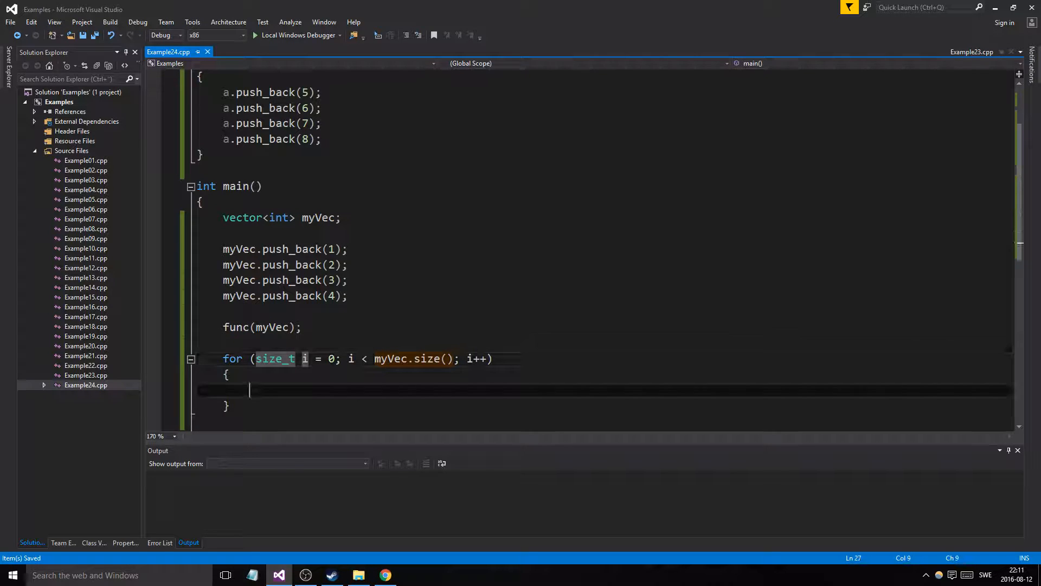
# - Print each index and value with cout << i << ": " << myVec[i] << endl; in the loop
pyautogui.write('cout')
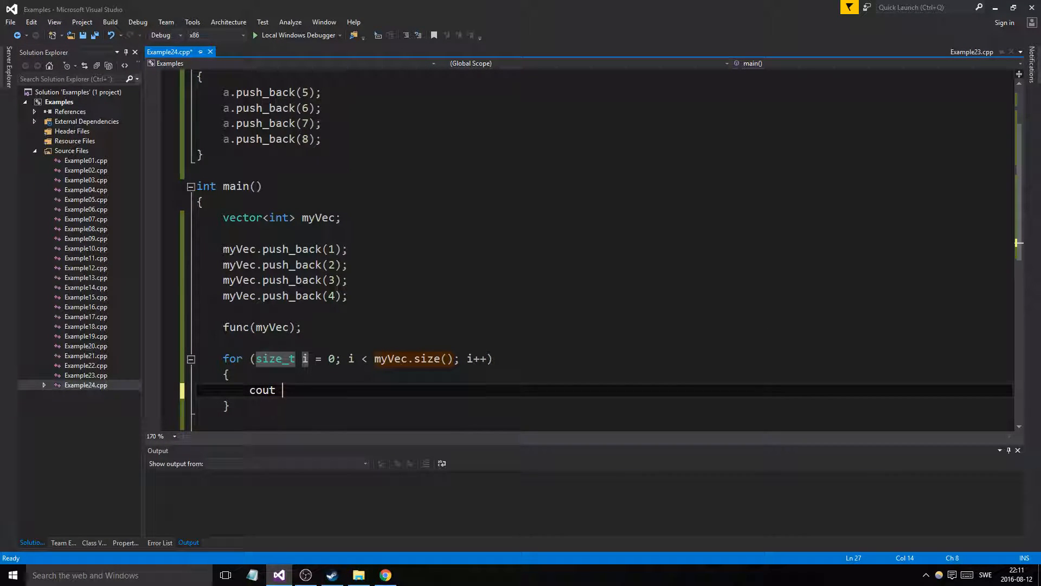
pyautogui.write('<<')
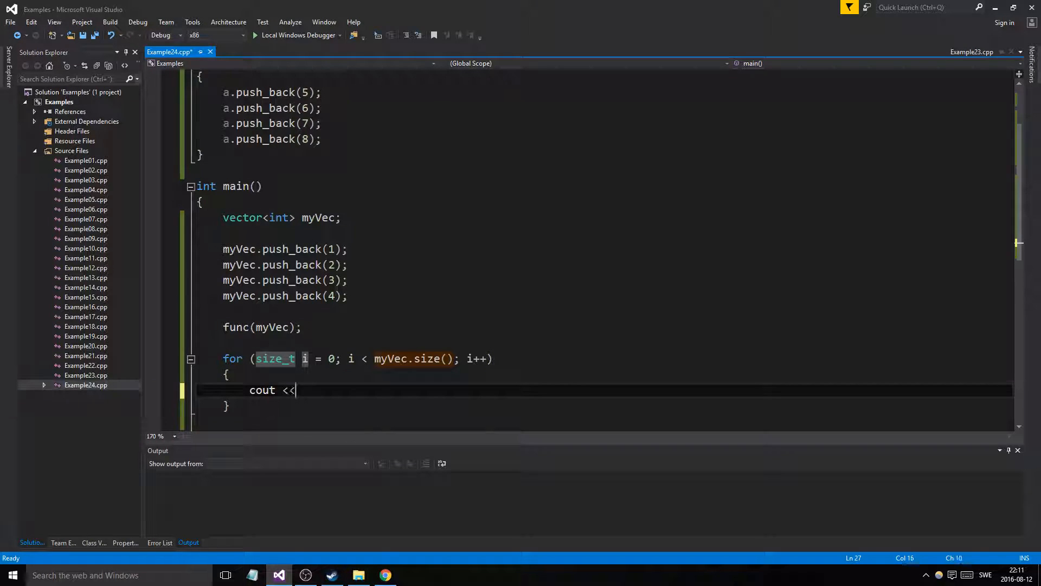
pyautogui.write('i << ":"')
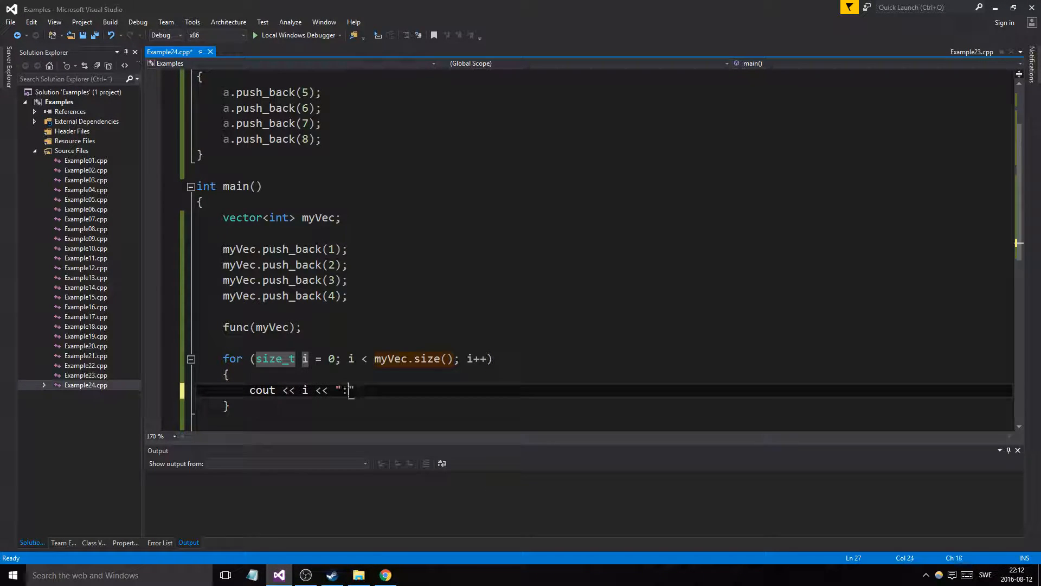
pyautogui.write('" <<')
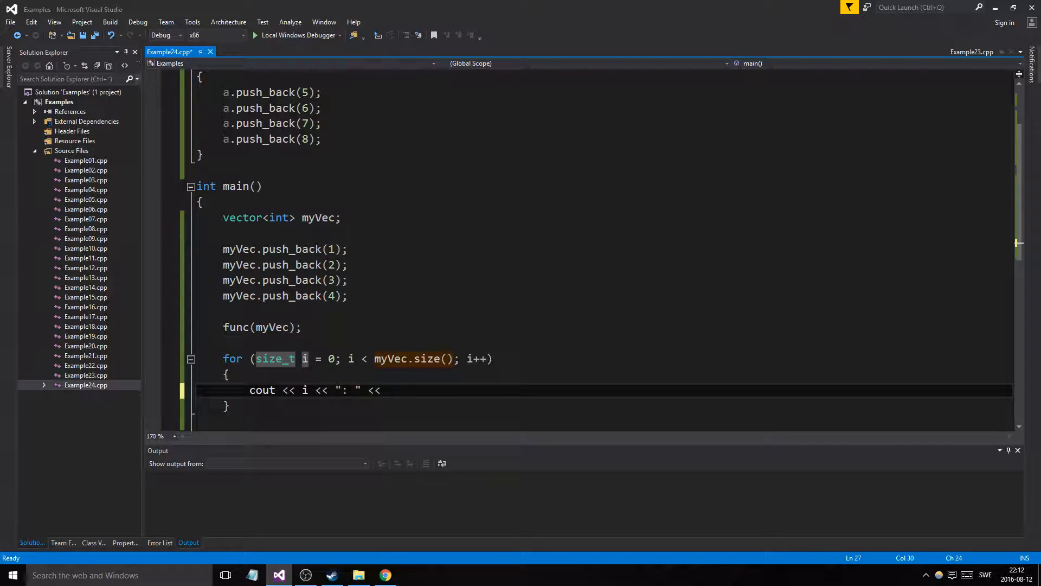
pyautogui.write('myVec[i]')
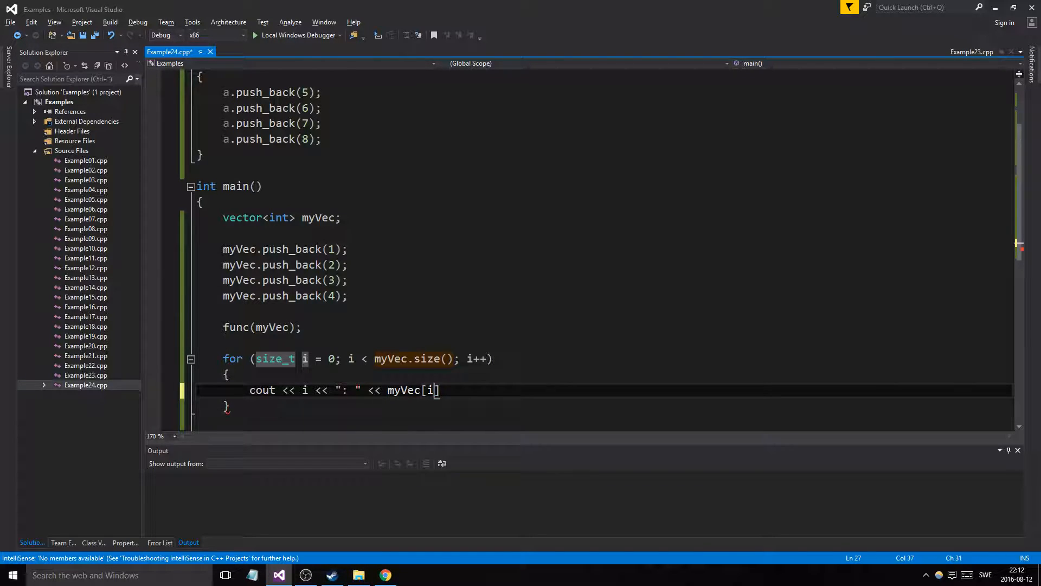
pyautogui.write('<< endl;')
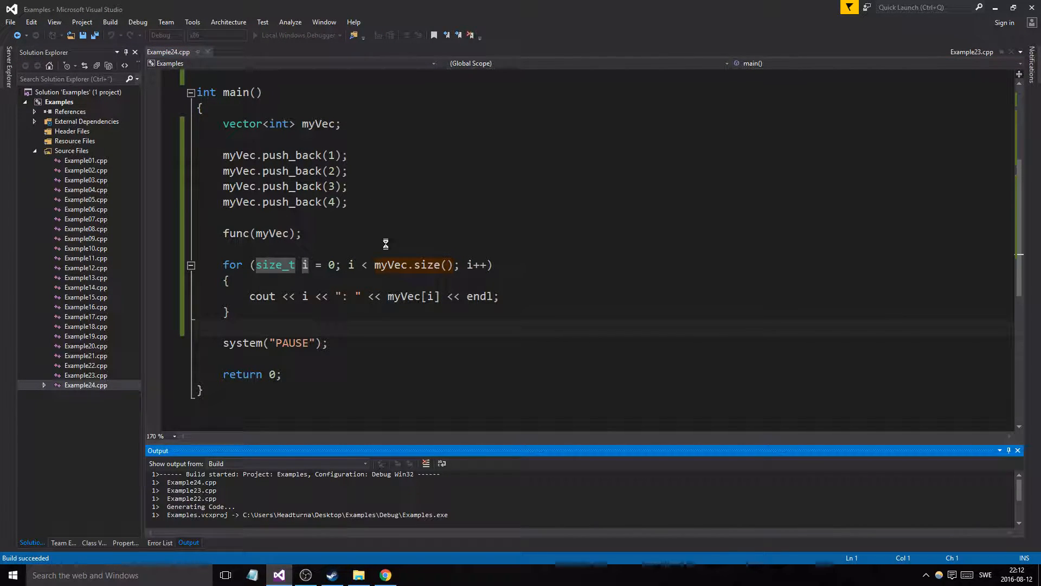
# - After the run, inspect func's parameter and myVec usages, then change the parameter to vector<int> &a
pyautogui.click(22, 34)
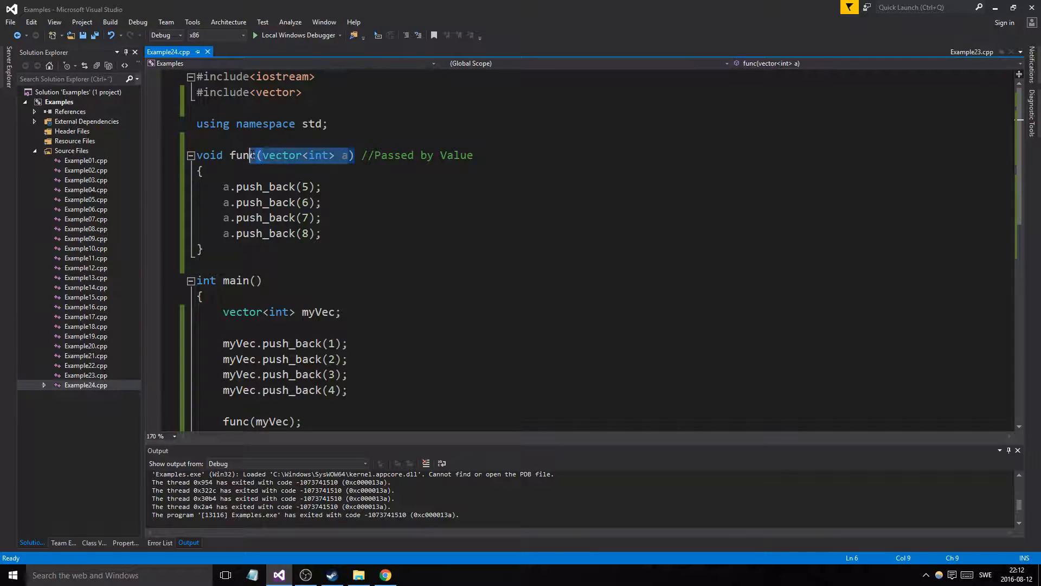
pyautogui.doubleClick(344, 155)
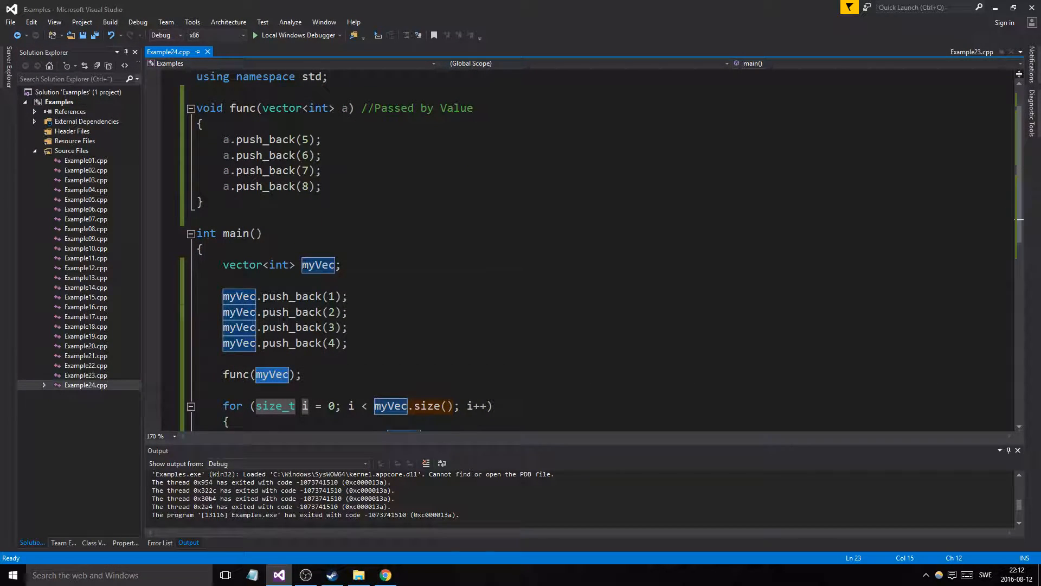
pyautogui.click(237, 374)
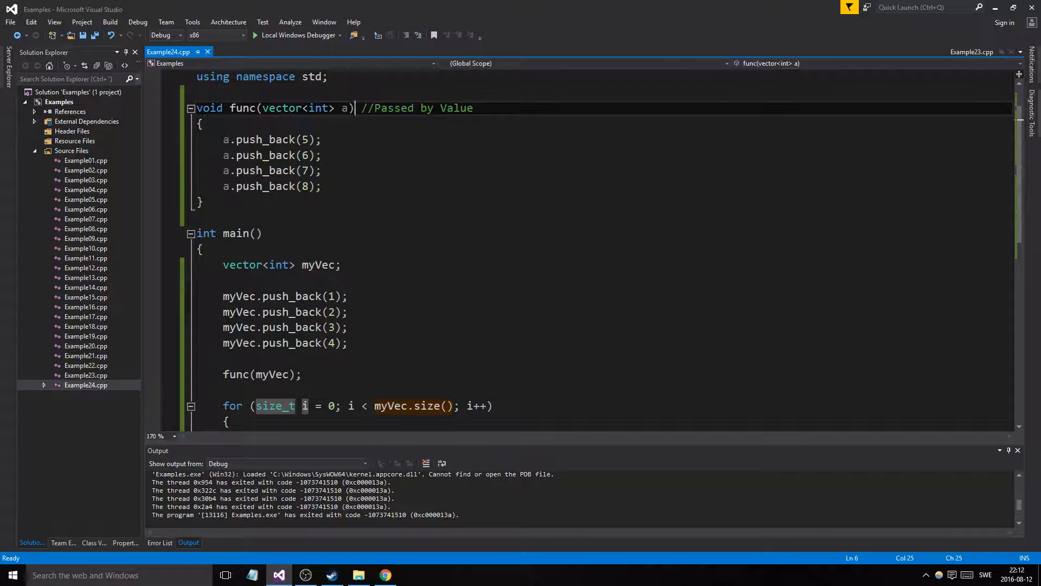
pyautogui.doubleClick(242, 265)
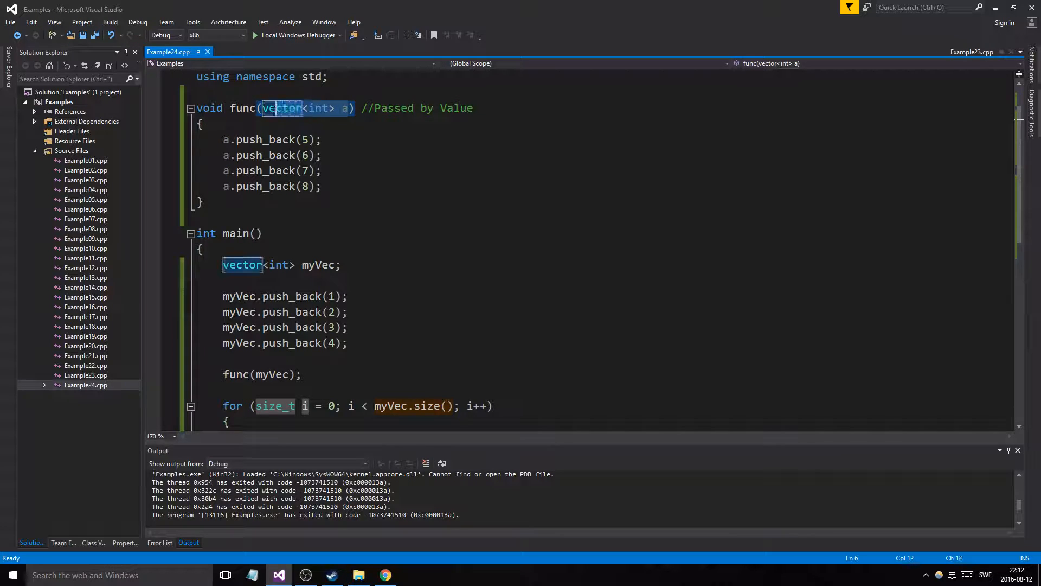
pyautogui.click(203, 124)
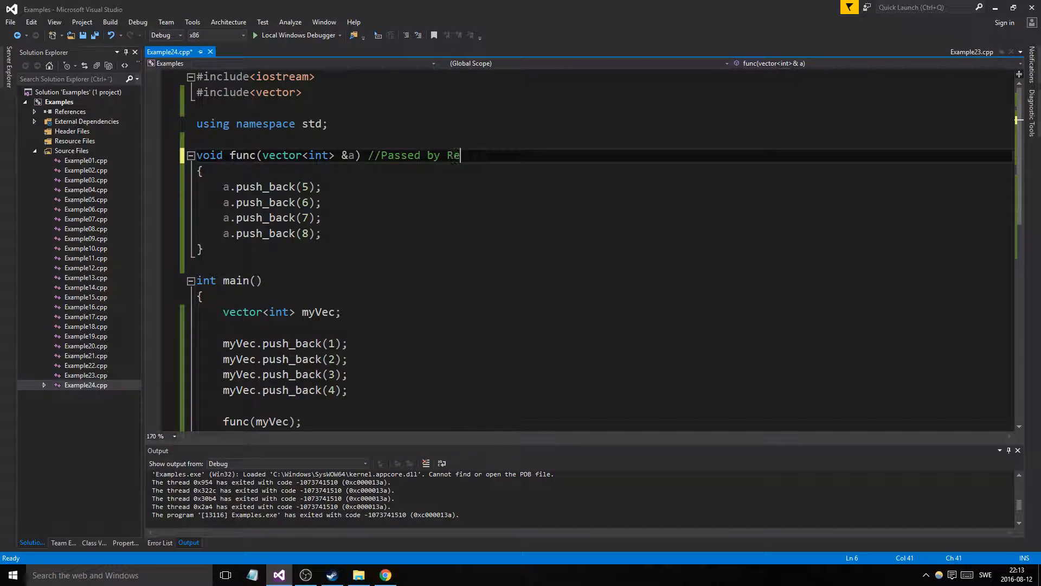
# - Complete the comment as 'Passed by Reference' and run the program again
pyautogui.write('ference')
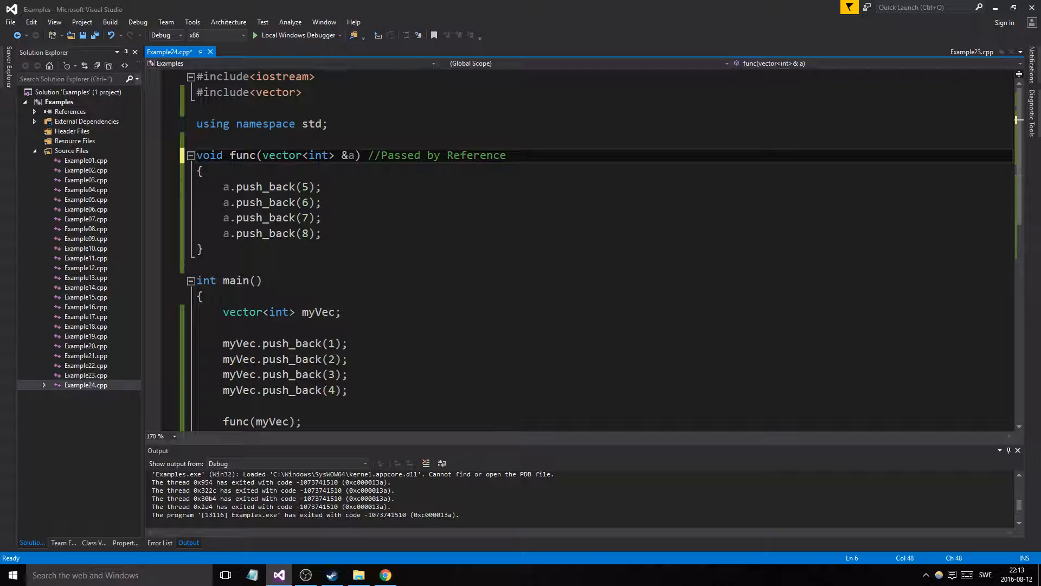
pyautogui.press('F7')
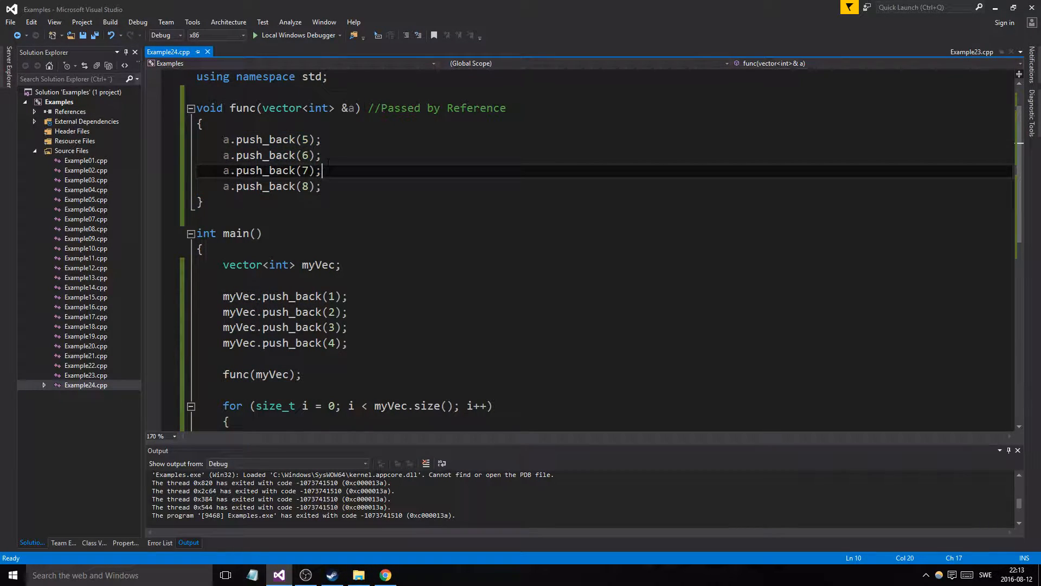
pyautogui.doubleClick(318, 265)
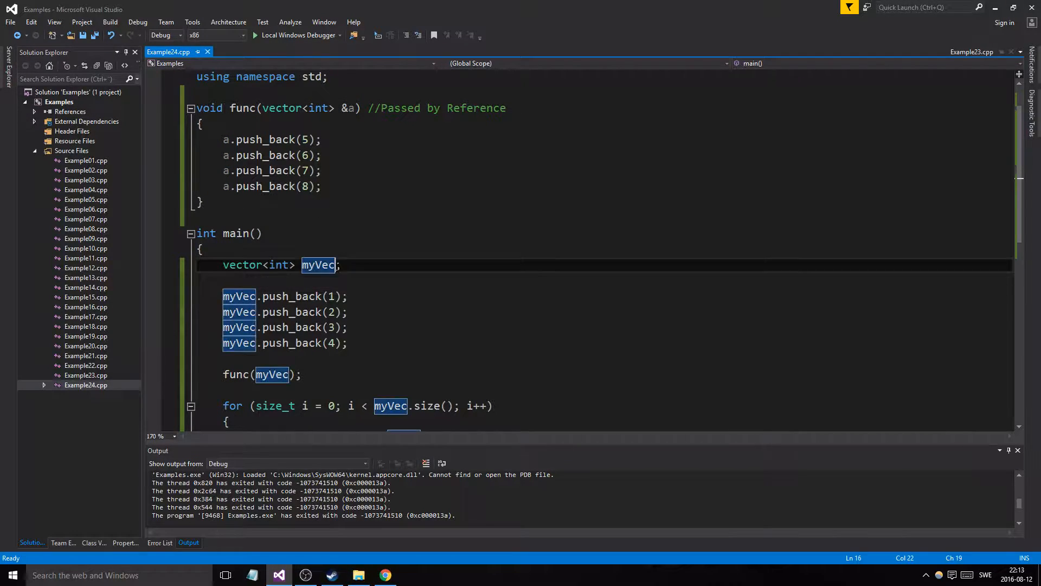
pyautogui.scroll(-3)
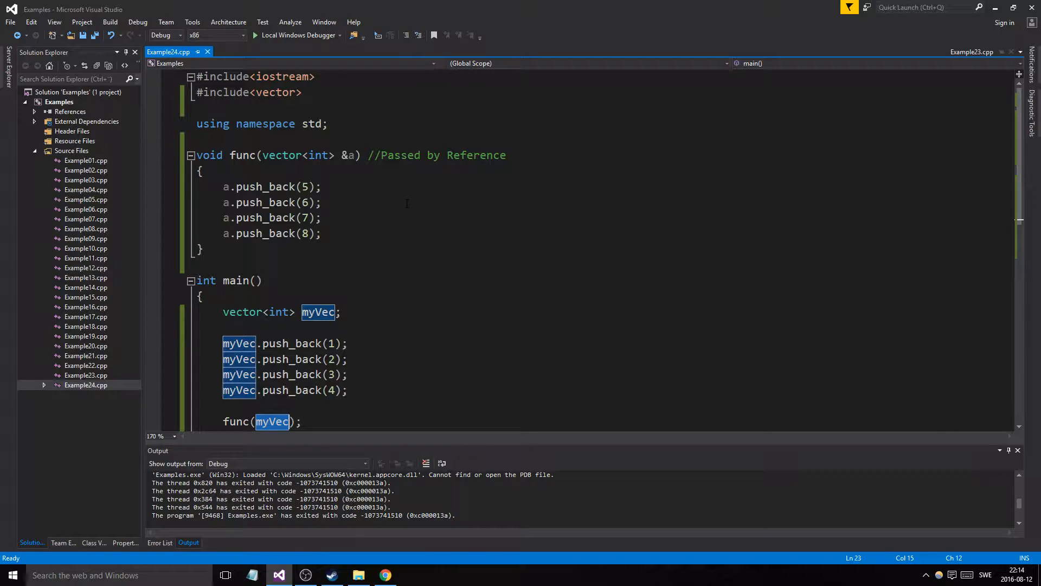
pyautogui.scroll(-3)
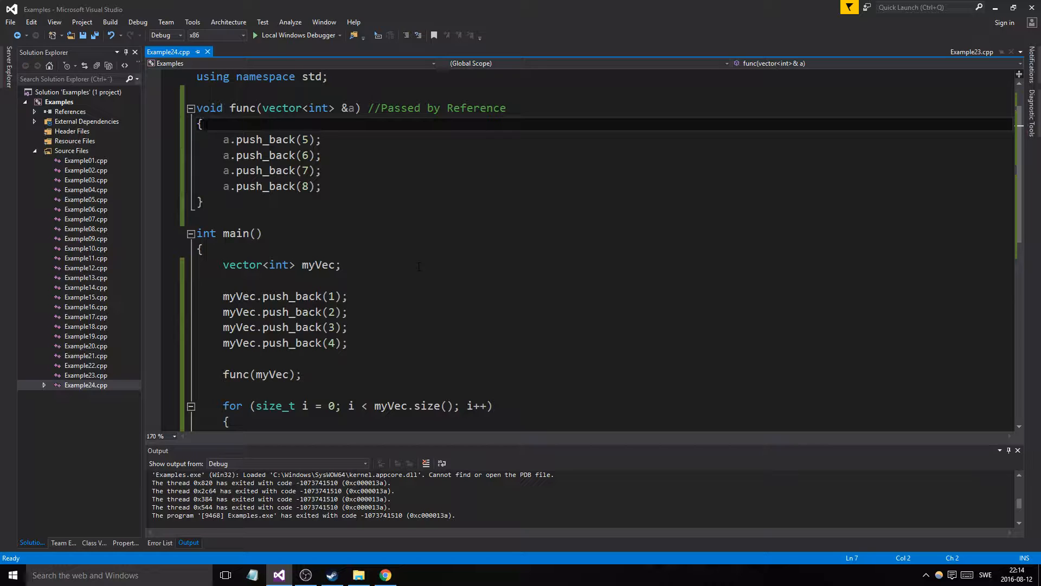
pyautogui.scroll(-3)
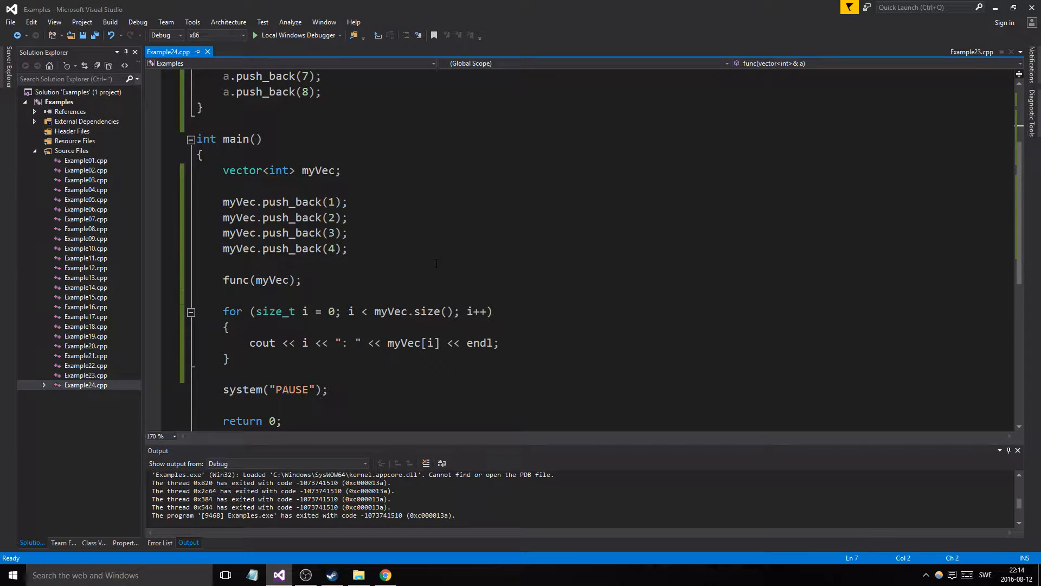